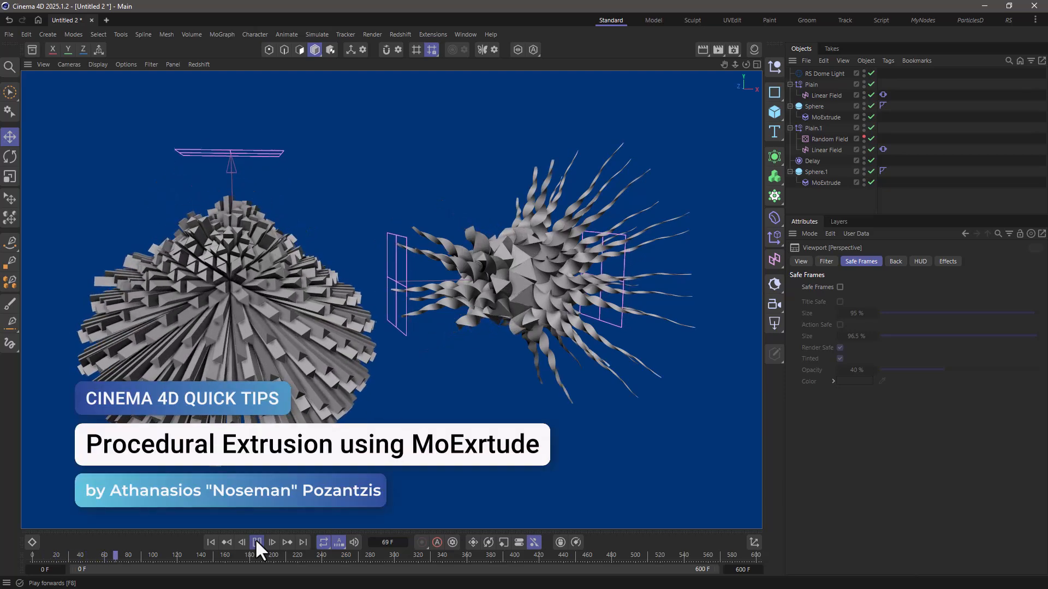
- In the start file, add a MoExtrude deformer under the Sphere to split its faces into triangular tiles
{"action": "left_click", "coordinate": [257, 542]}
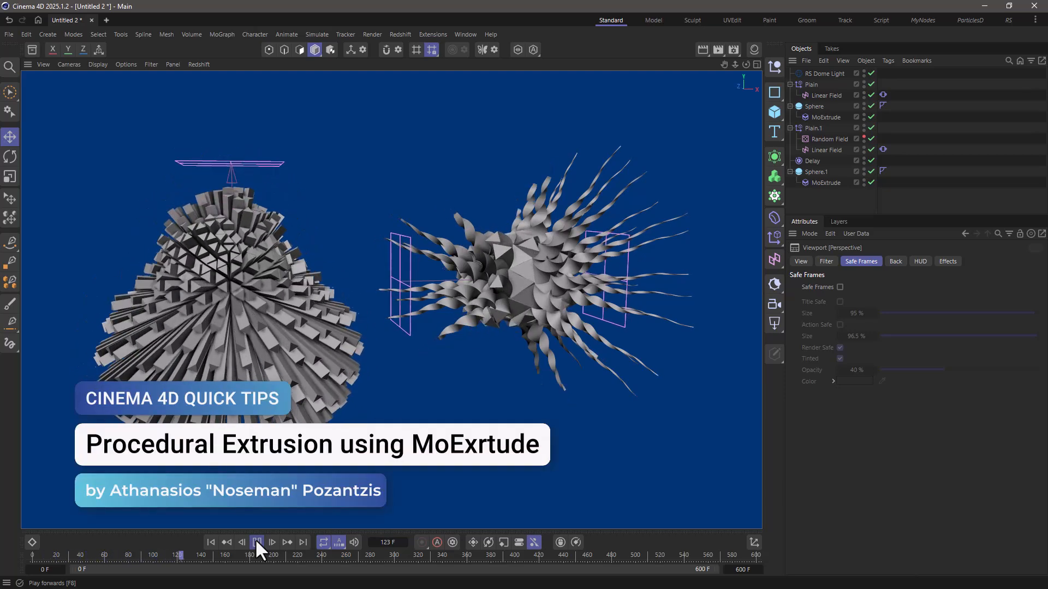
{"action": "left_click", "coordinate": [257, 542]}
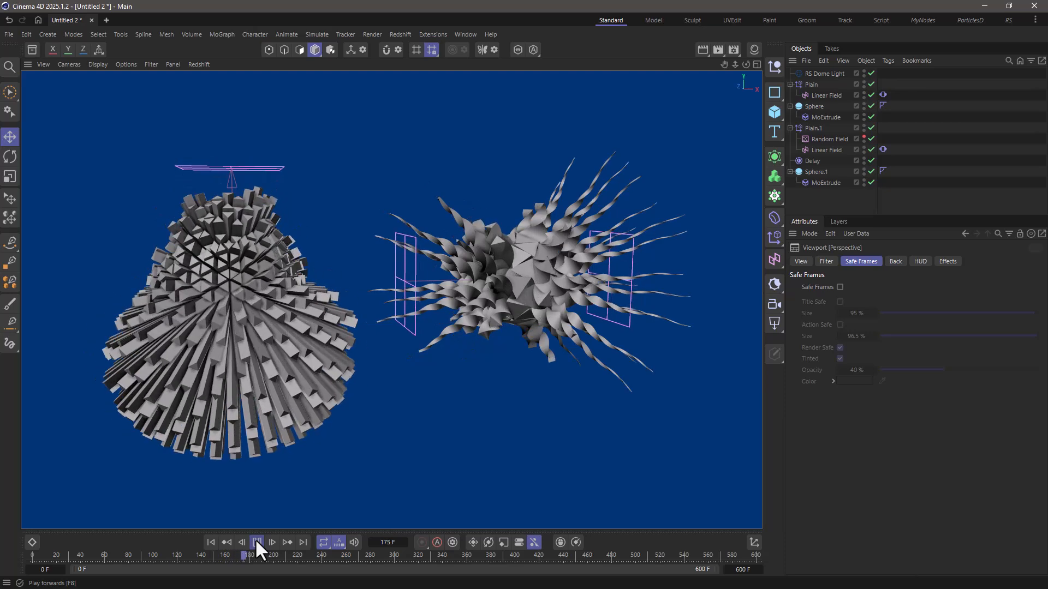
{"action": "left_click", "coordinate": [256, 542]}
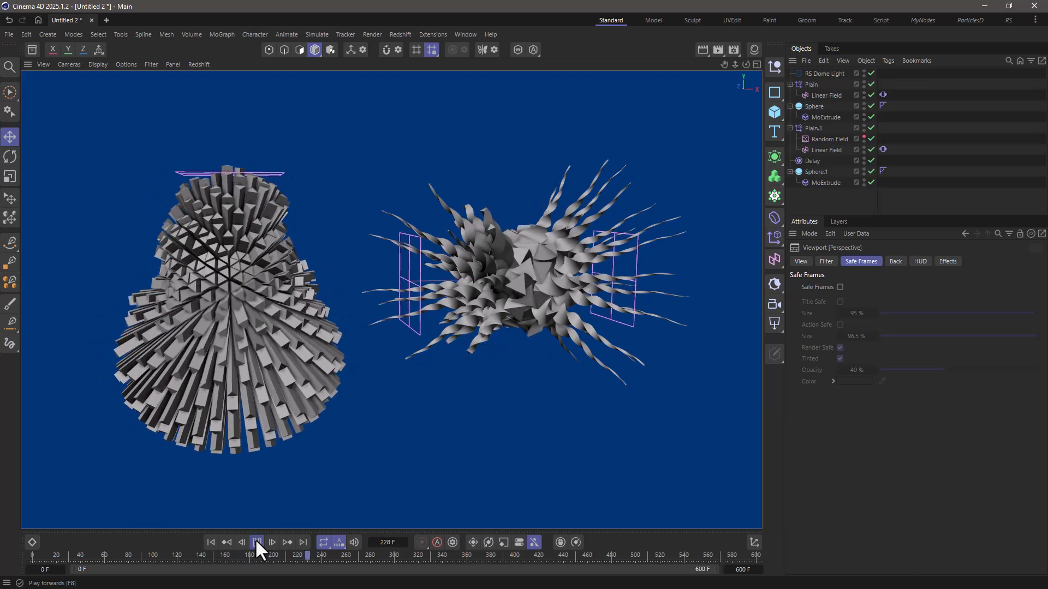
{"action": "left_click", "coordinate": [257, 542]}
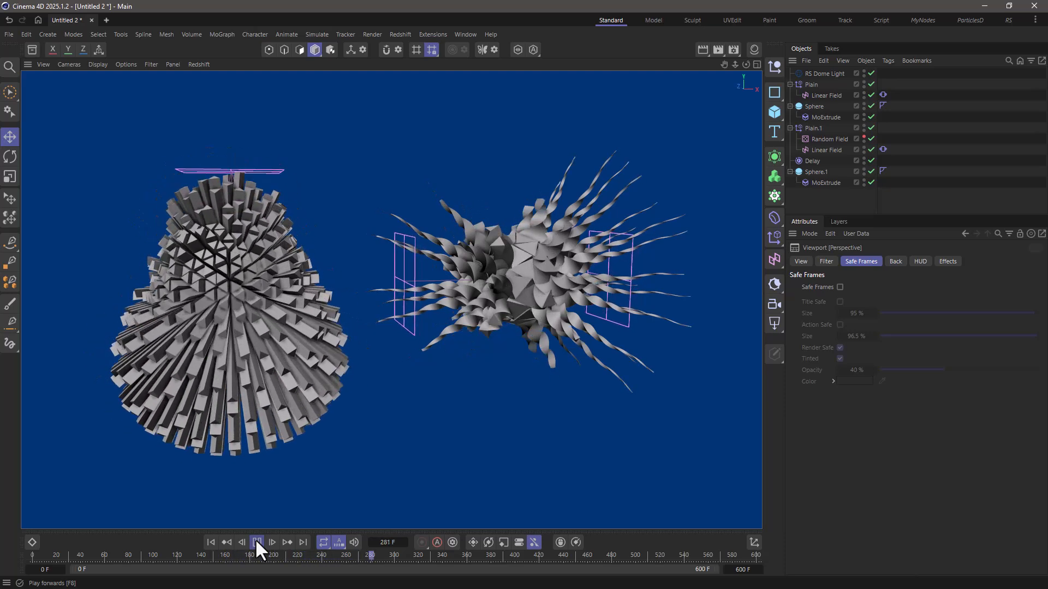
{"action": "left_click", "coordinate": [256, 542]}
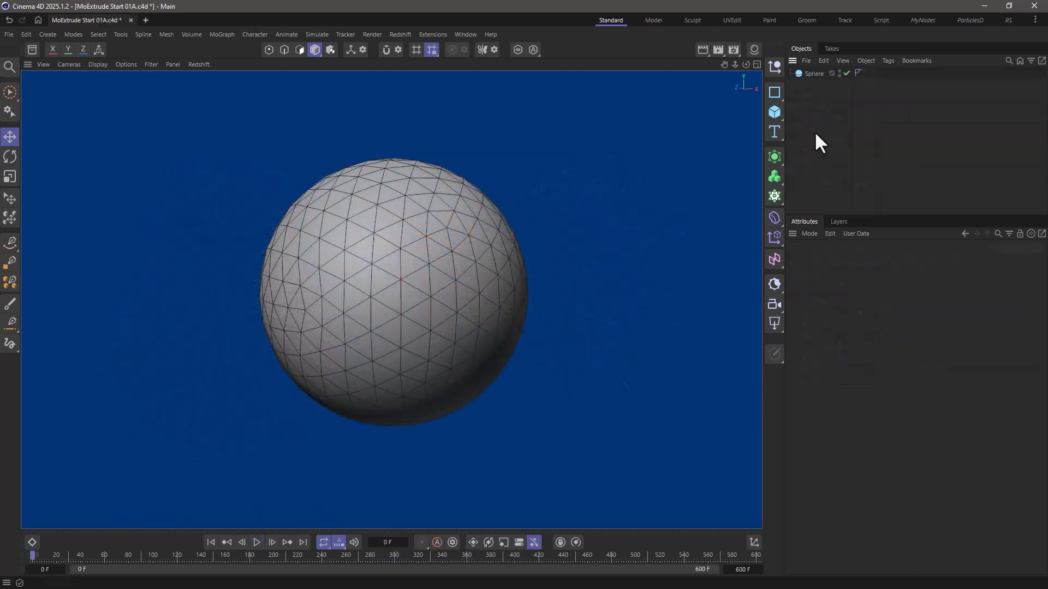
{"action": "left_click", "coordinate": [223, 34]}
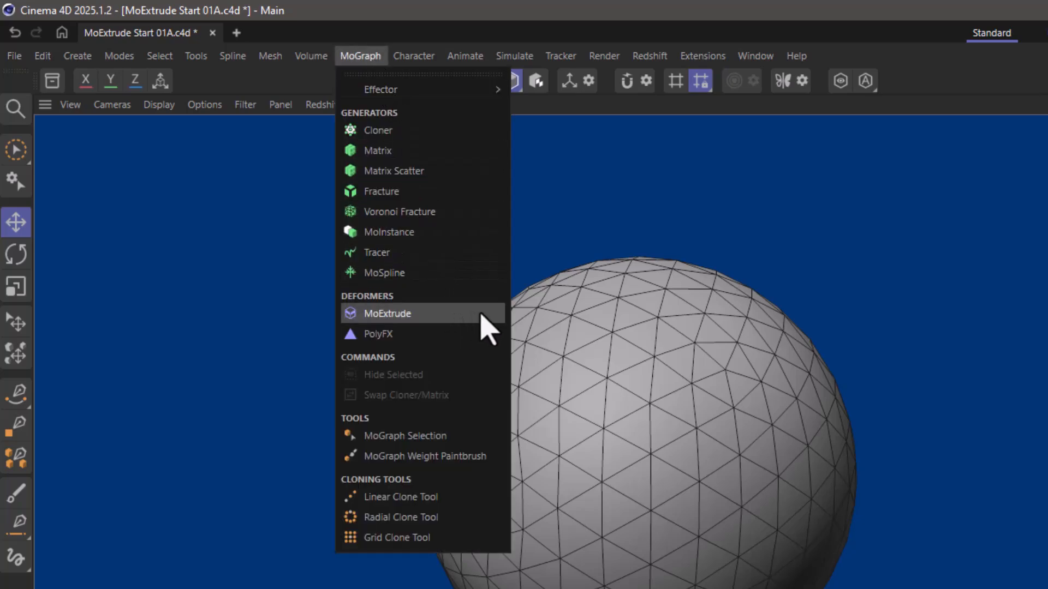
{"action": "left_click", "coordinate": [387, 313]}
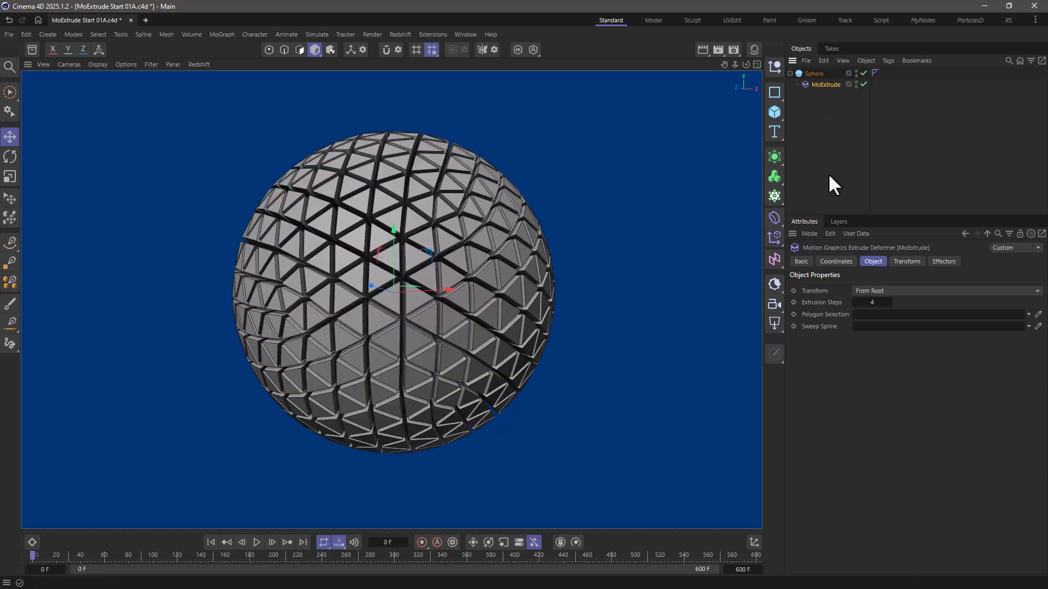
{"action": "mouse_move", "coordinate": [906, 261]}
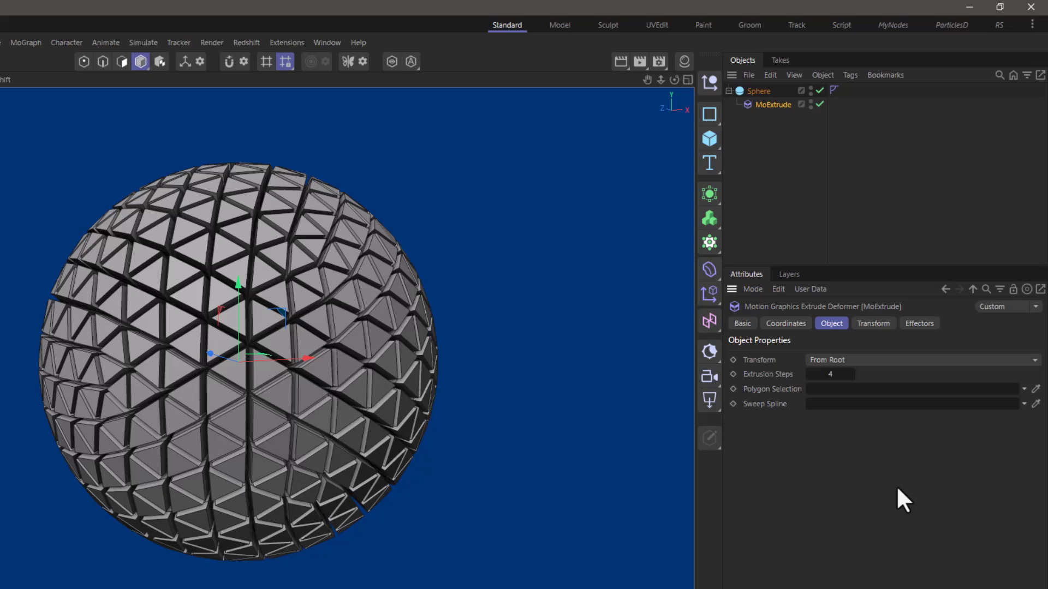
{"action": "mouse_move", "coordinate": [795, 377]}
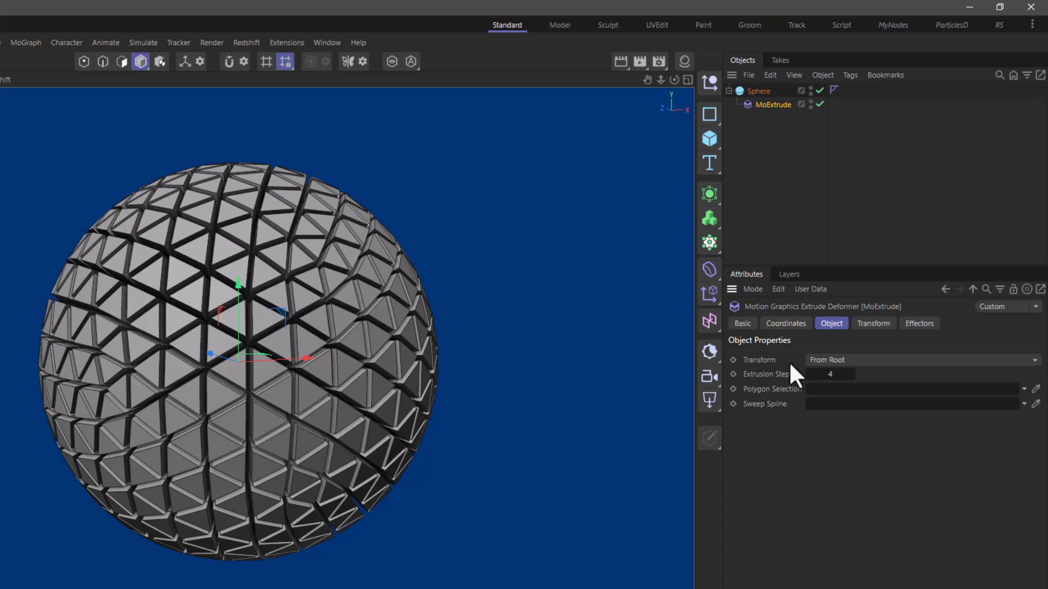
{"action": "mouse_move", "coordinate": [889, 375]}
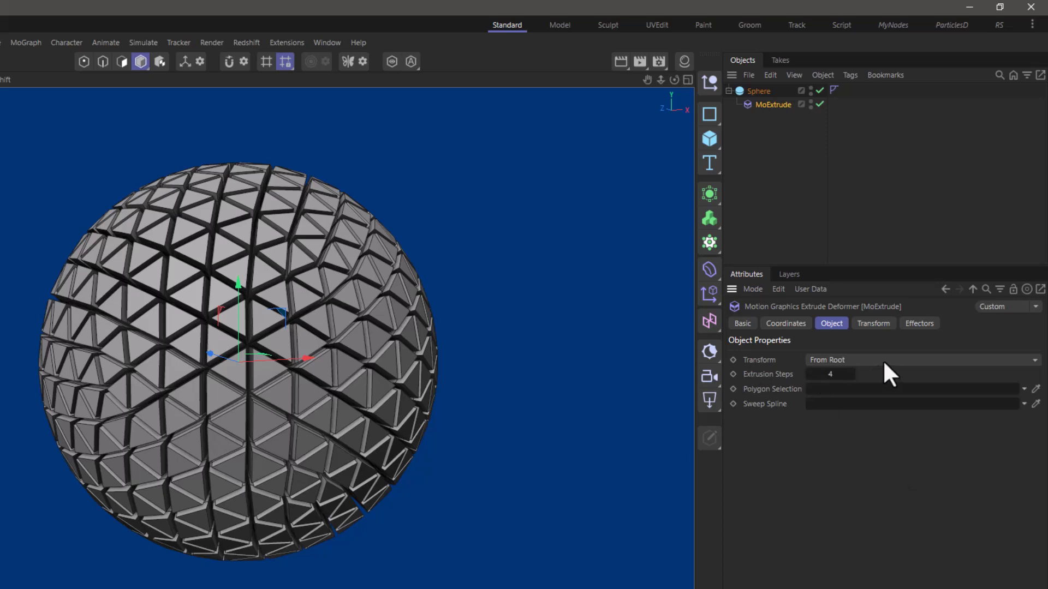
{"action": "mouse_move", "coordinate": [916, 482]}
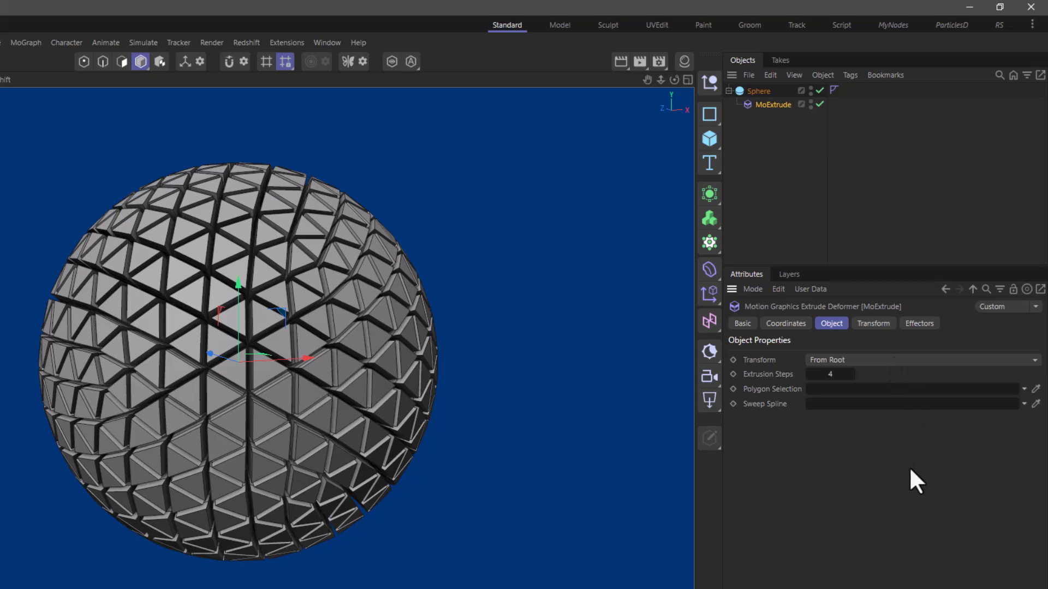
{"action": "mouse_move", "coordinate": [858, 416]}
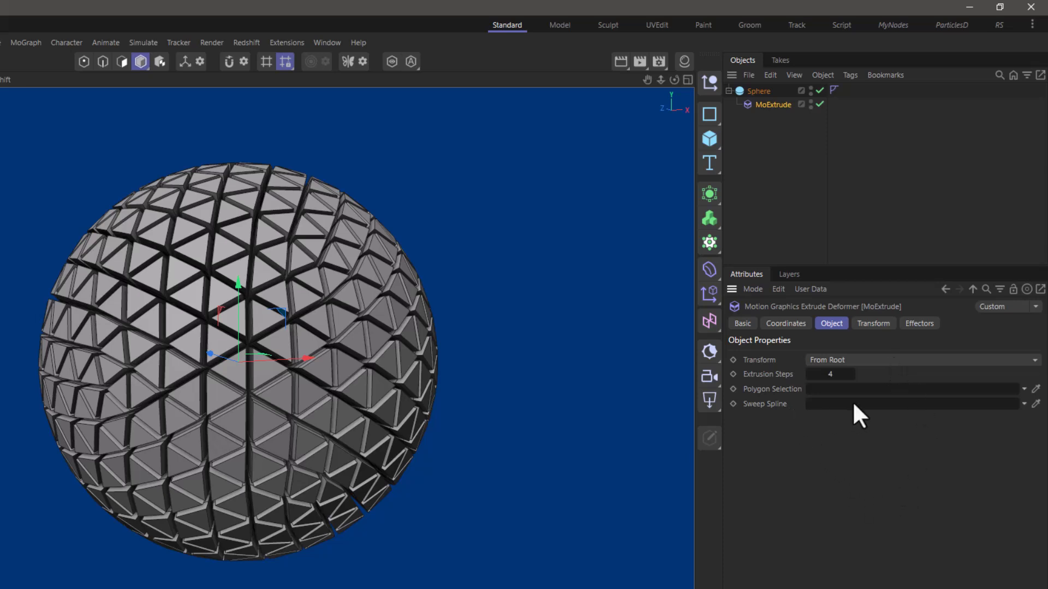
{"action": "mouse_move", "coordinate": [909, 454]}
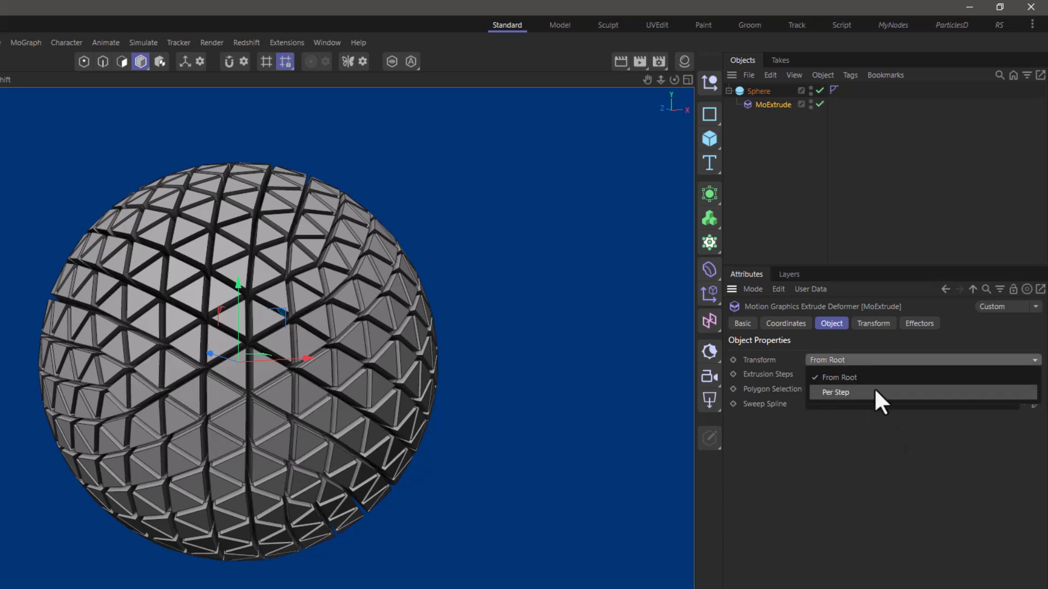
- Switch MoExtrude's Transform mode to Per Step with 3 extrusion steps
{"action": "left_click", "coordinate": [835, 393]}
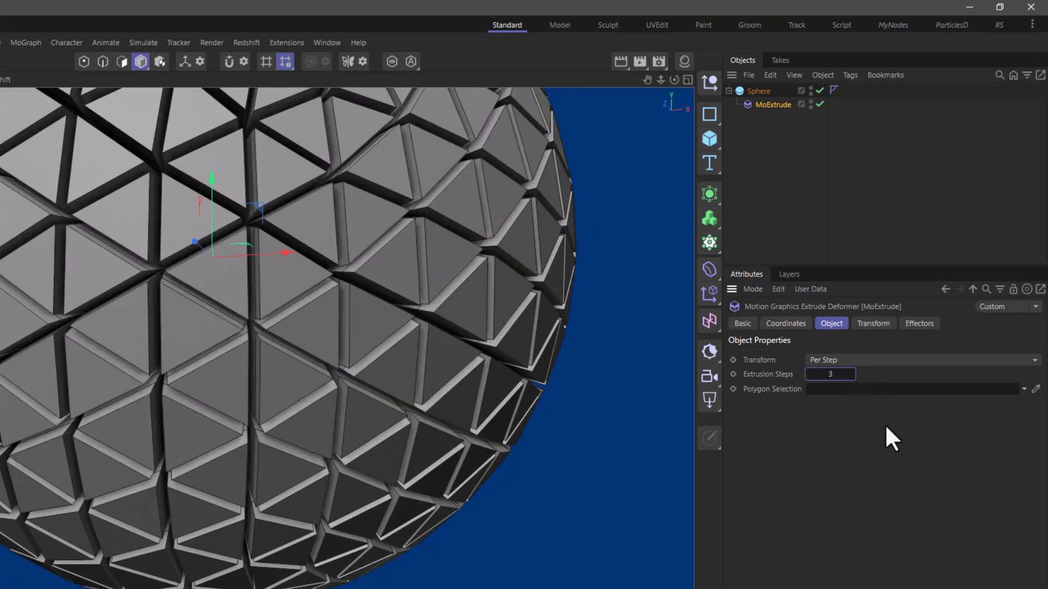
{"action": "mouse_move", "coordinate": [889, 391]}
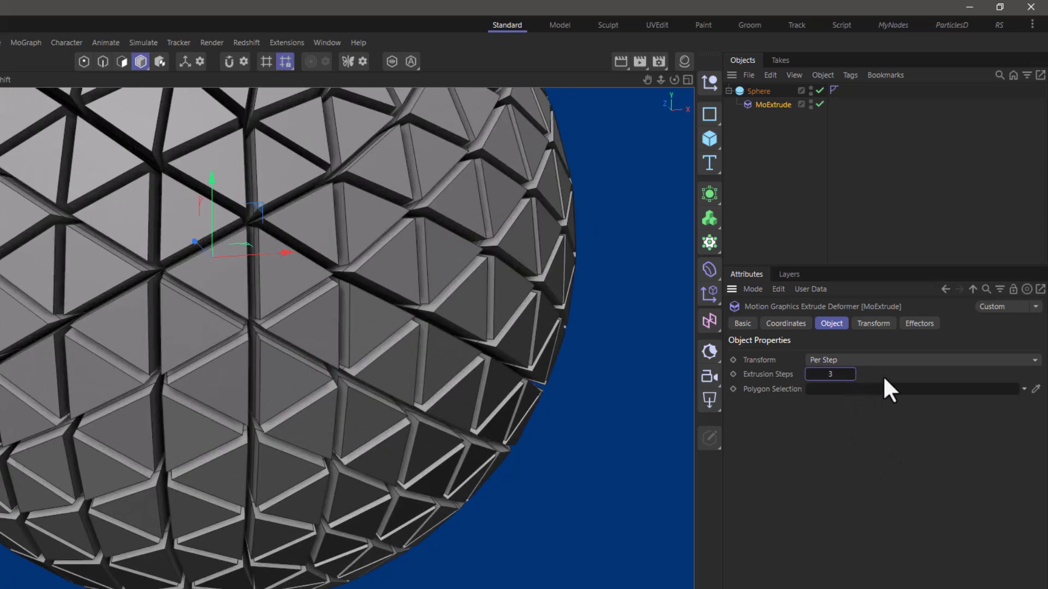
- Verify MoExtrude's transform values (P 0 cm, S 1), then return to its object properties
{"action": "left_click", "coordinate": [873, 324]}
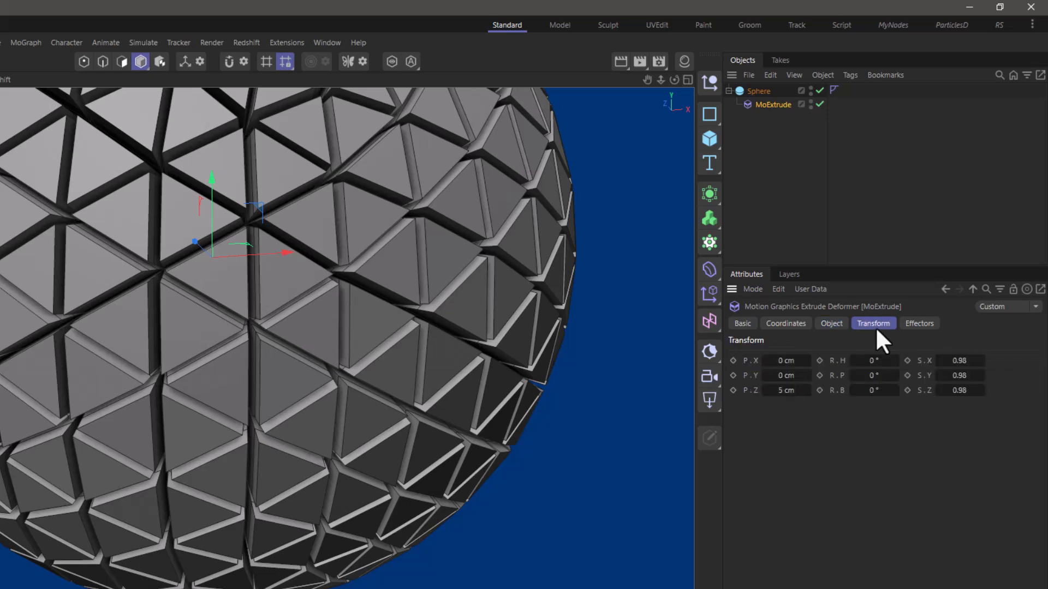
{"action": "mouse_move", "coordinate": [831, 458]}
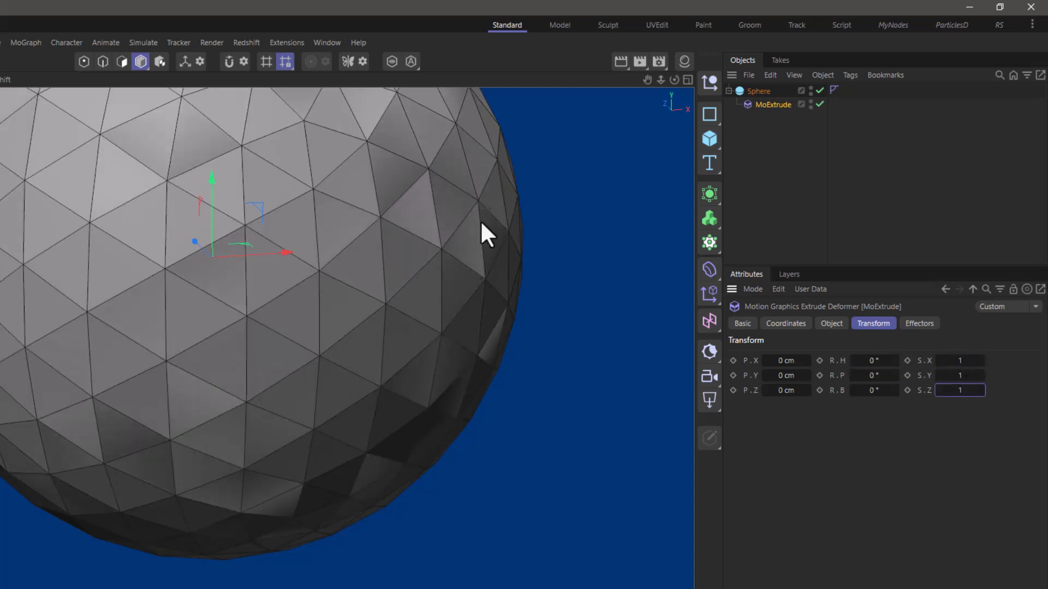
{"action": "mouse_move", "coordinate": [586, 300]}
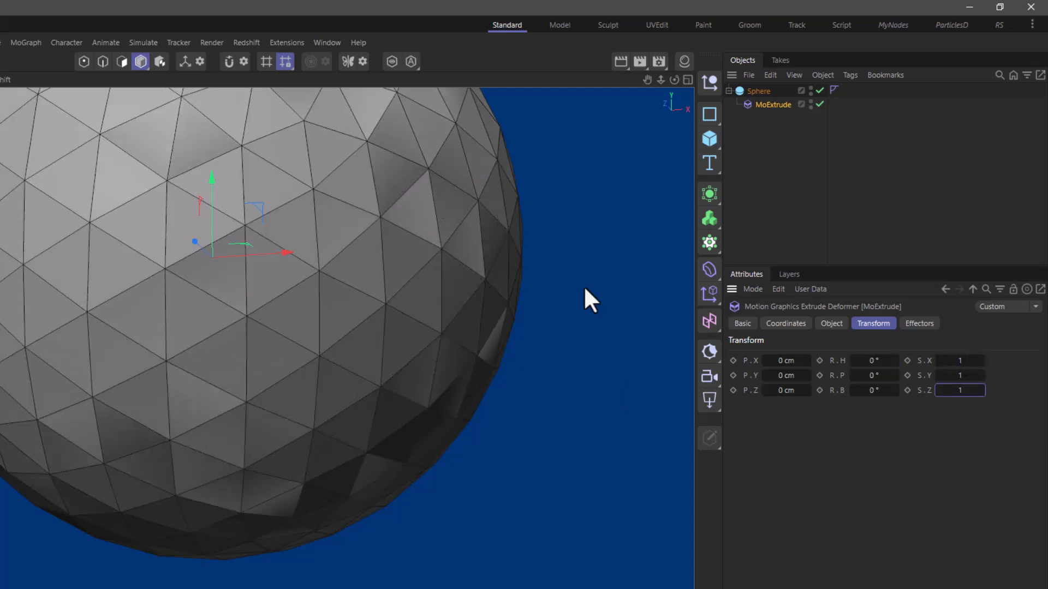
{"action": "left_click", "coordinate": [831, 323]}
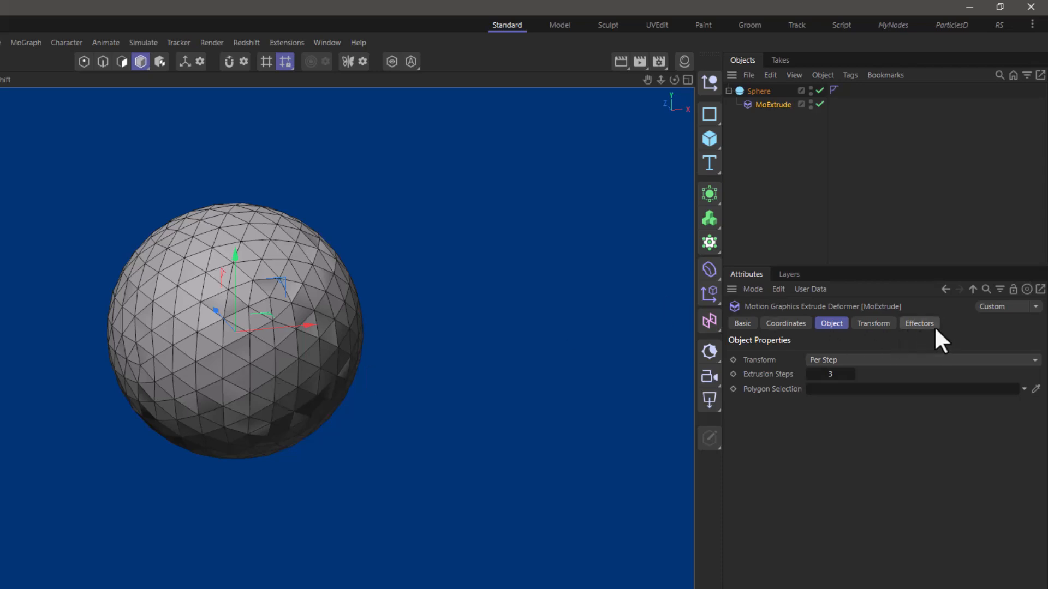
- Link a Plain effector to MoExtrude and give it a 36 cm Z position
{"action": "left_click", "coordinate": [919, 323]}
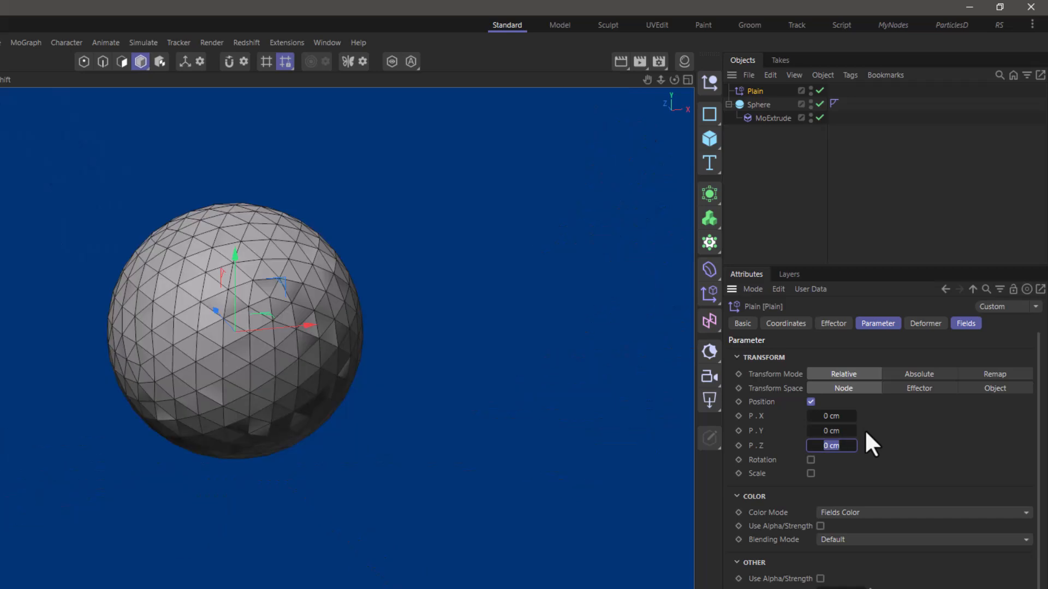
{"action": "type", "text": "20"}
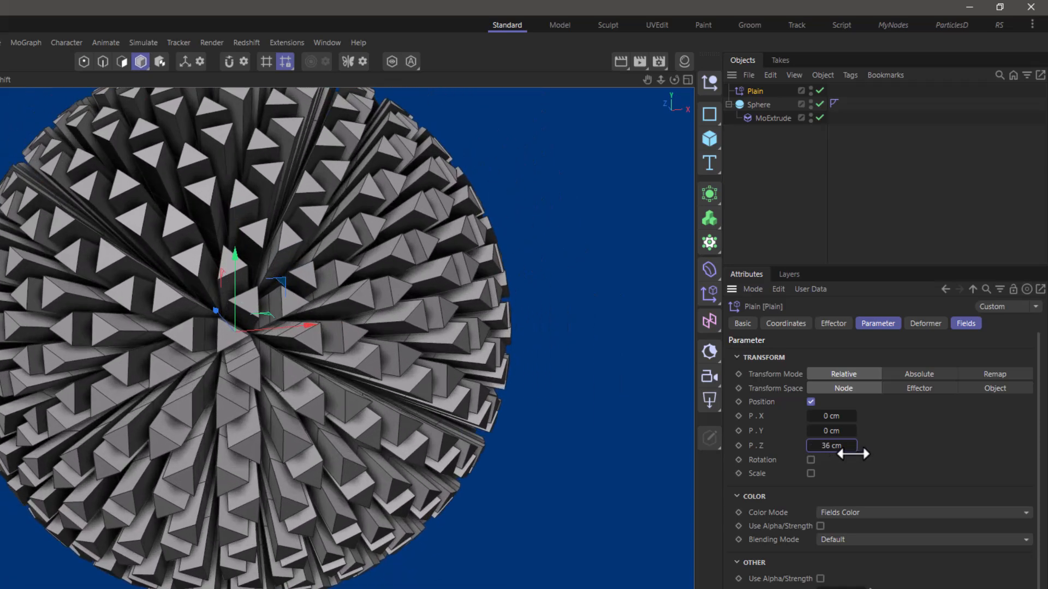
{"action": "mouse_move", "coordinate": [421, 361]}
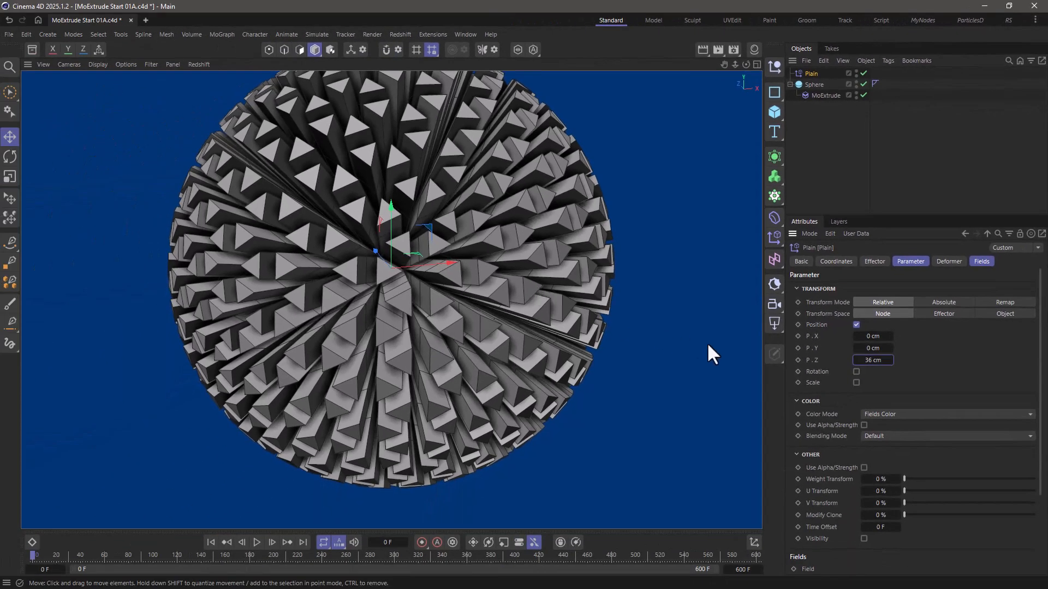
- Enable Scale and Uniform Scale on the Plain effector at -0.475
{"action": "left_click", "coordinate": [856, 383]}
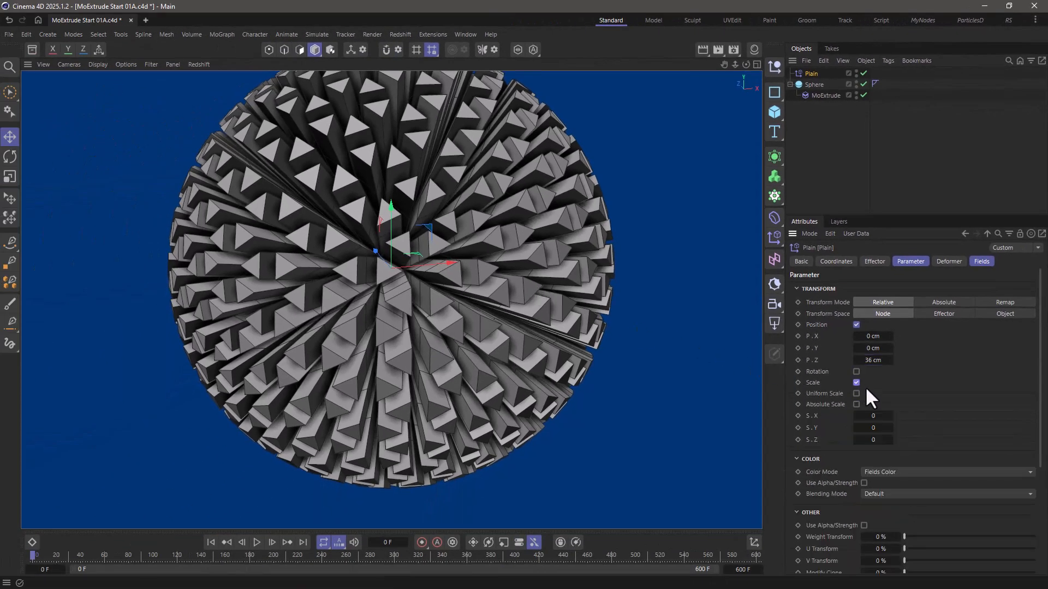
{"action": "left_click", "coordinate": [856, 393]}
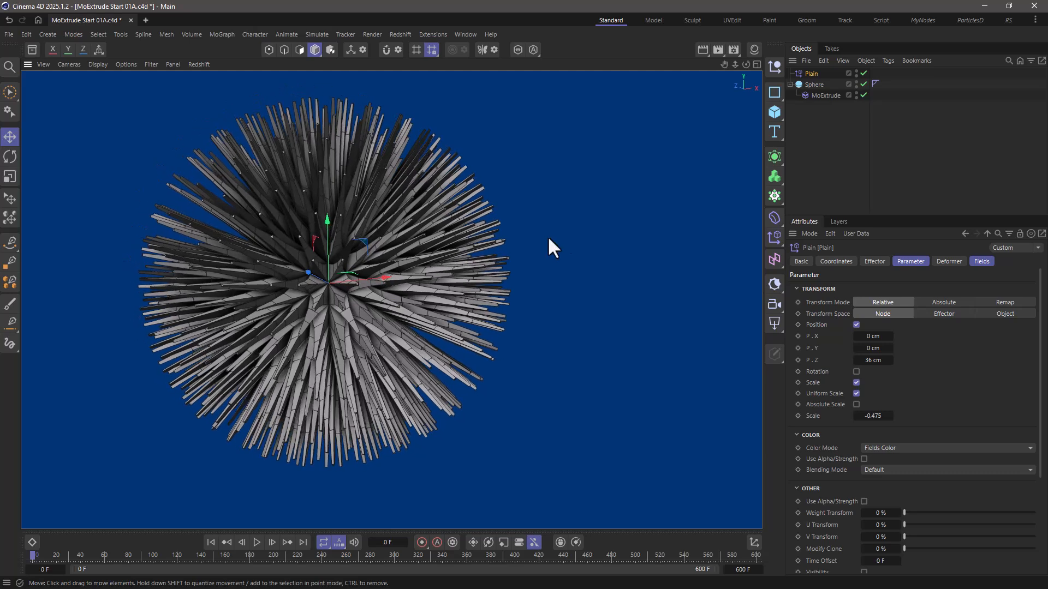
{"action": "mouse_move", "coordinate": [886, 181]}
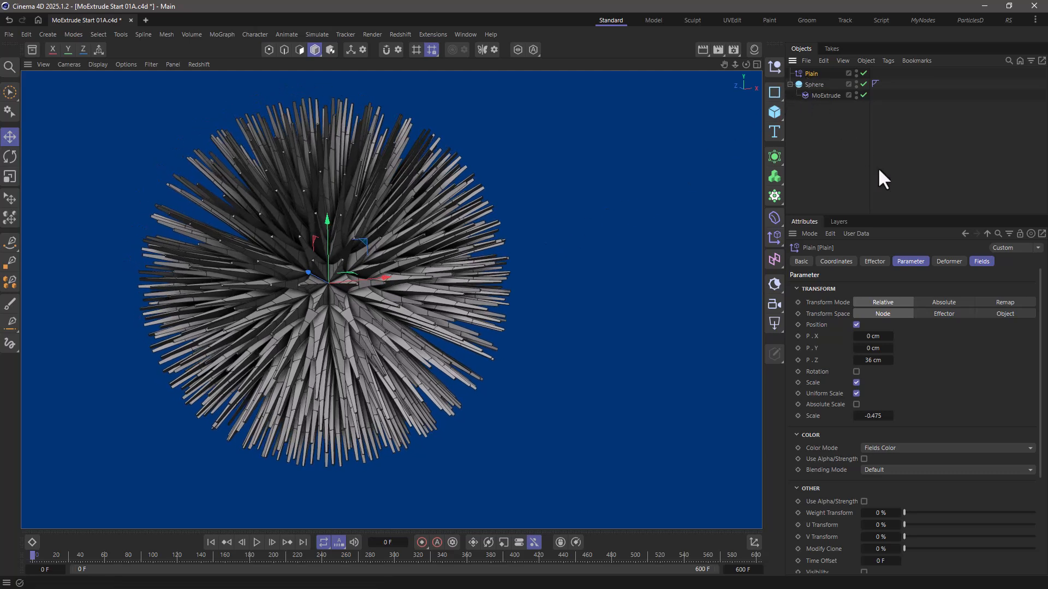
- Add a Linear Field to the Plain effector with remapping and a dipping Curve contour
{"action": "left_click", "coordinate": [981, 262]}
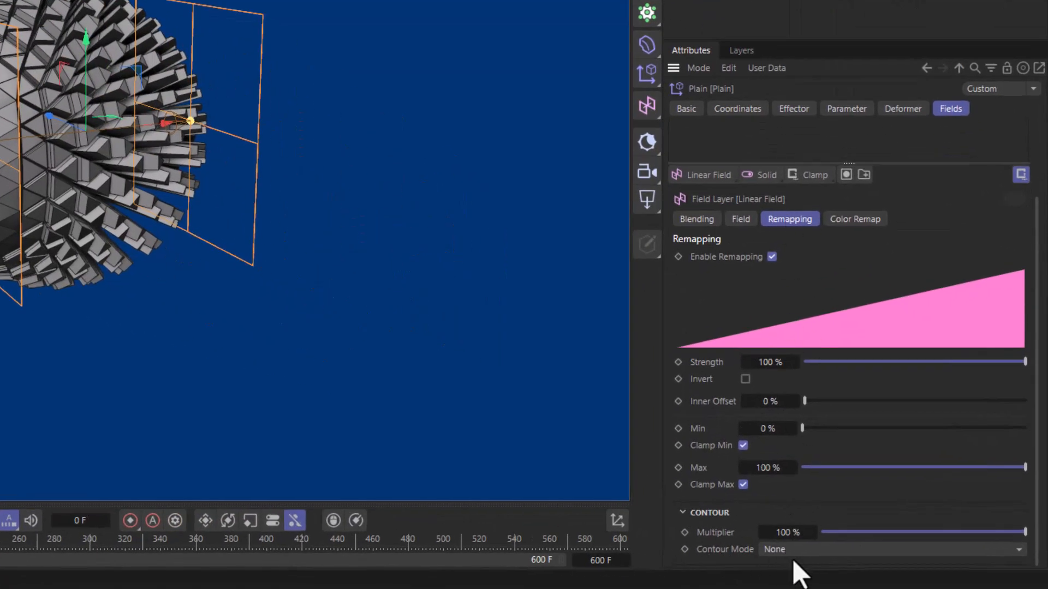
{"action": "left_click", "coordinate": [888, 550]}
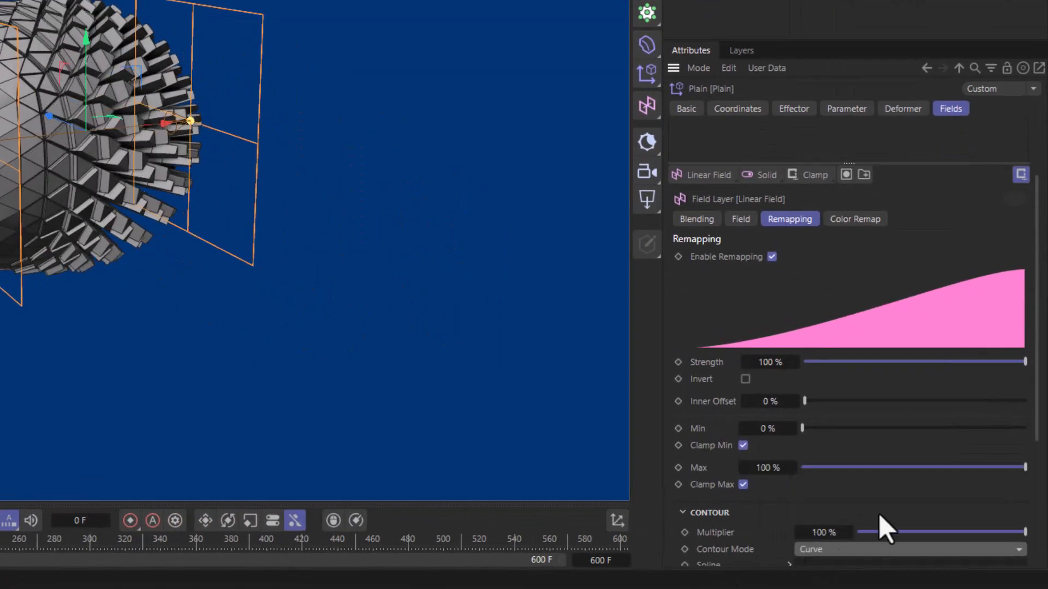
{"action": "scroll", "scroll_direction": "down", "scroll_amount": 3}
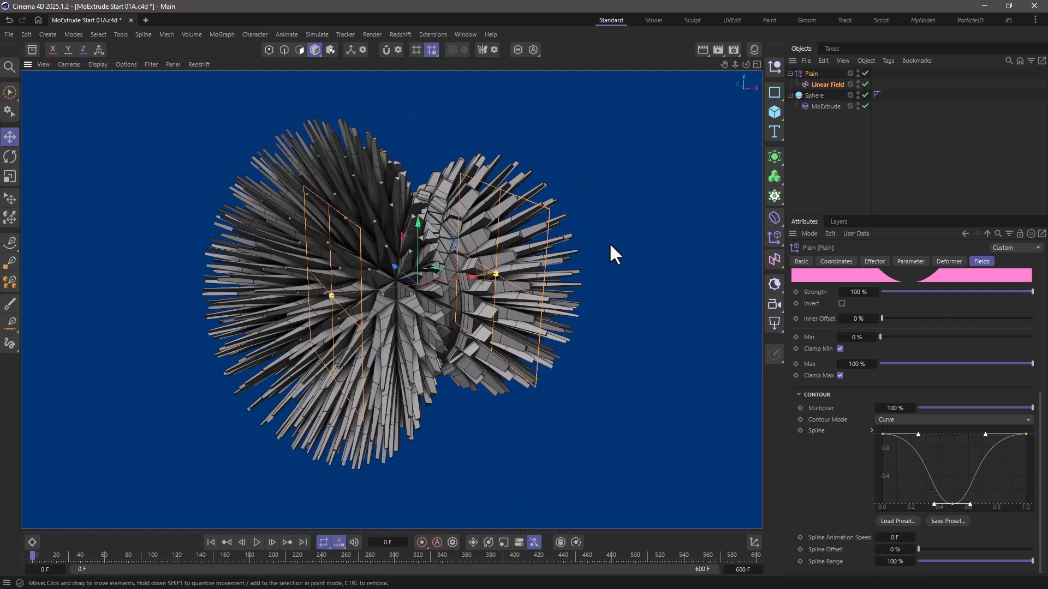
{"action": "mouse_move", "coordinate": [710, 181]}
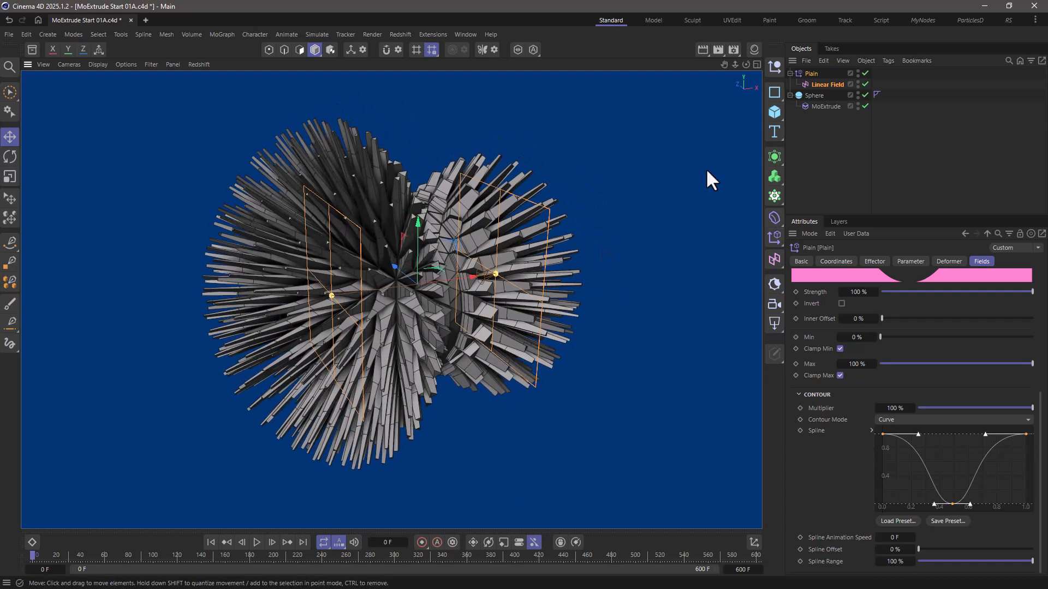
{"action": "mouse_move", "coordinate": [828, 140]}
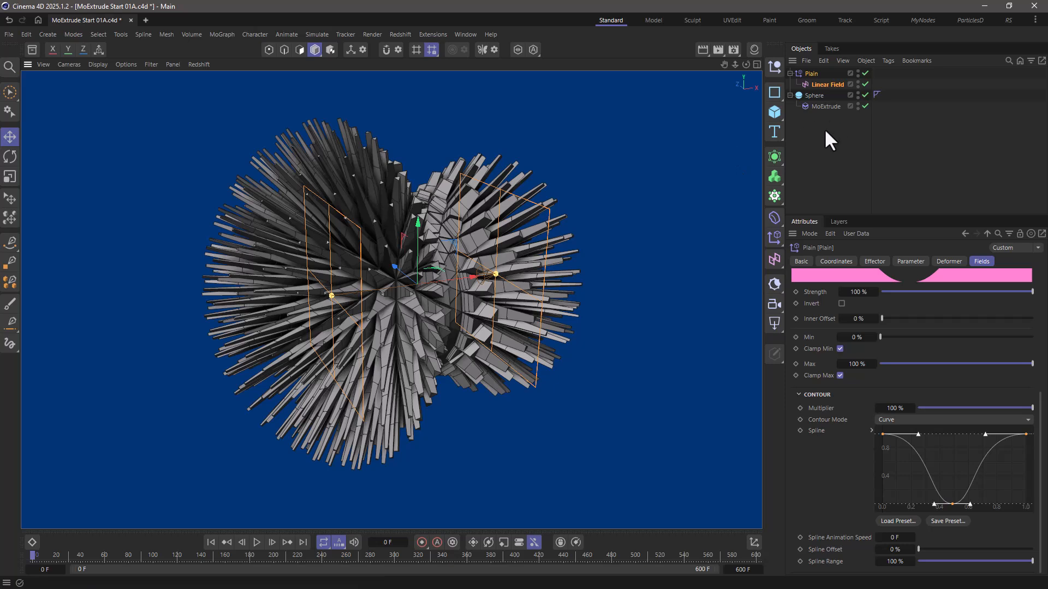
{"action": "mouse_move", "coordinate": [828, 133]}
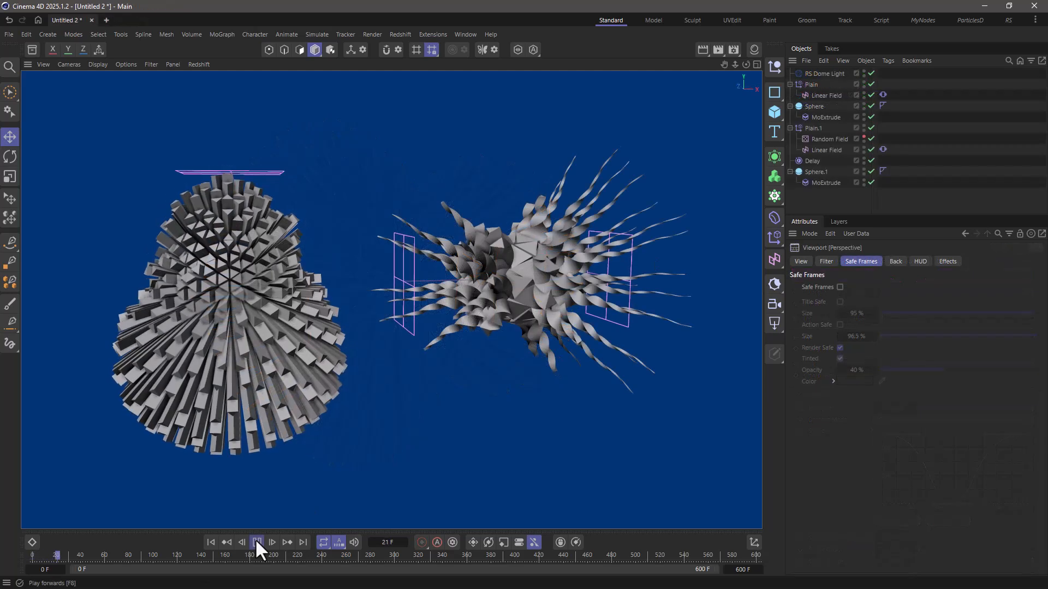
- Play the Untitled 2 example scene's animation forward to frame 185
{"action": "left_click", "coordinate": [256, 542]}
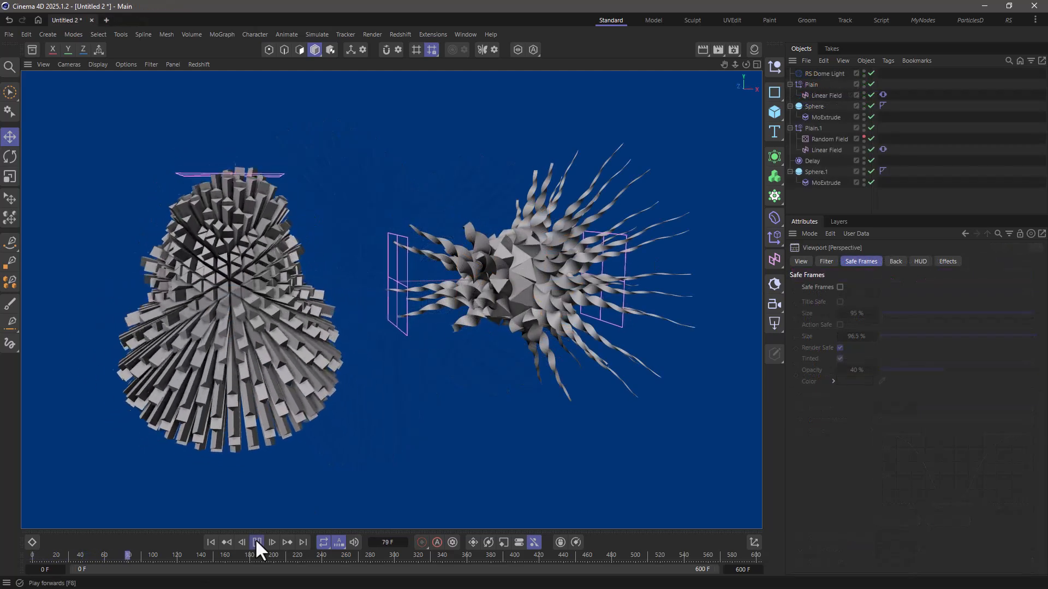
{"action": "left_click", "coordinate": [257, 542]}
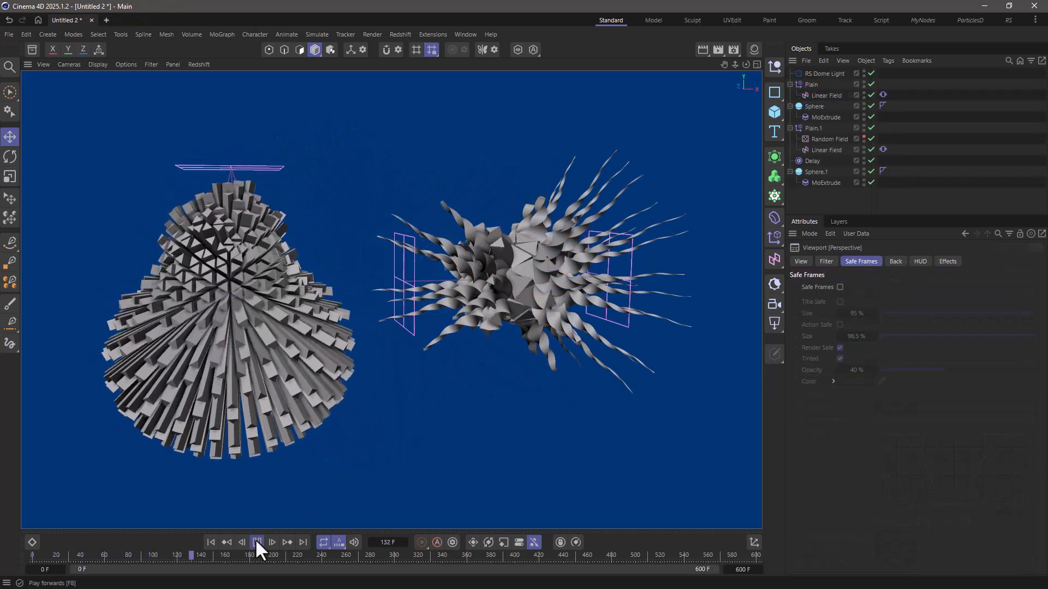
{"action": "left_click", "coordinate": [257, 542]}
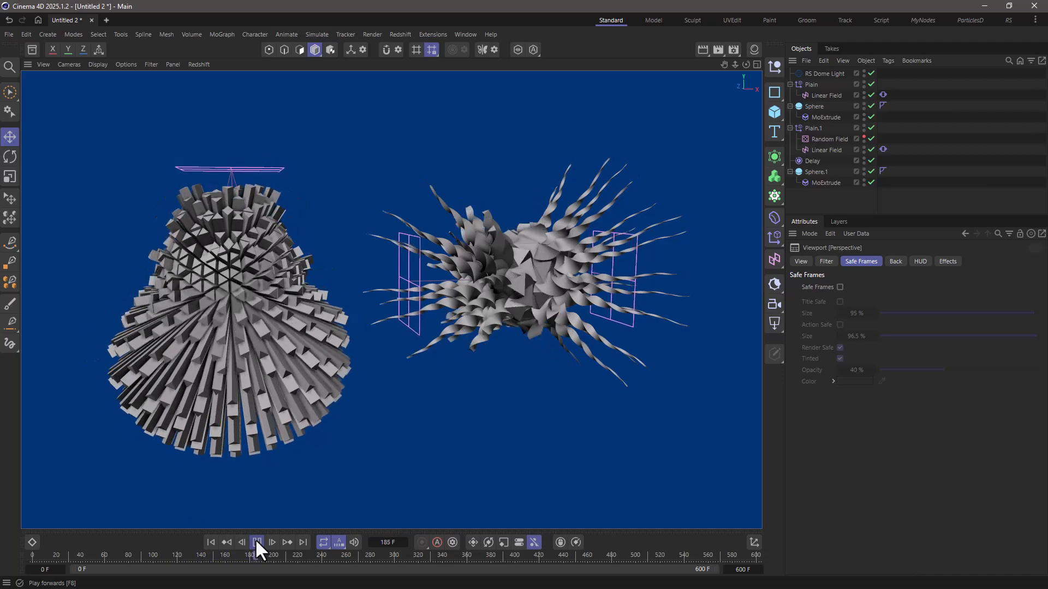